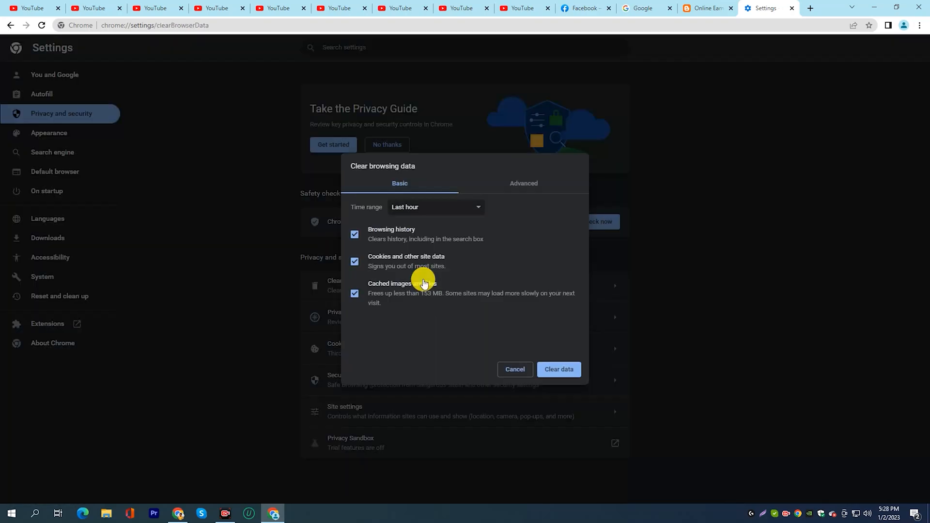
Set the clearing time range to All time and show the Advanced options.
click(436, 206)
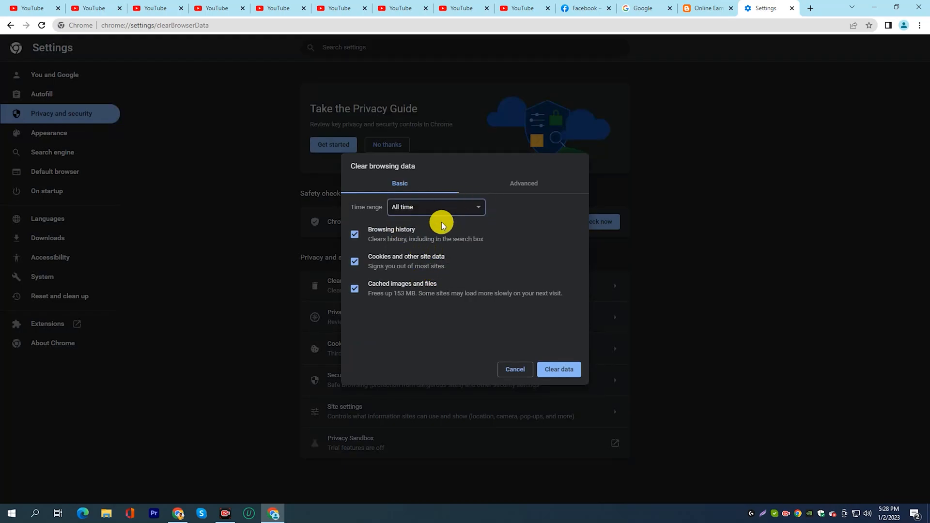
mouse_move(545, 169)
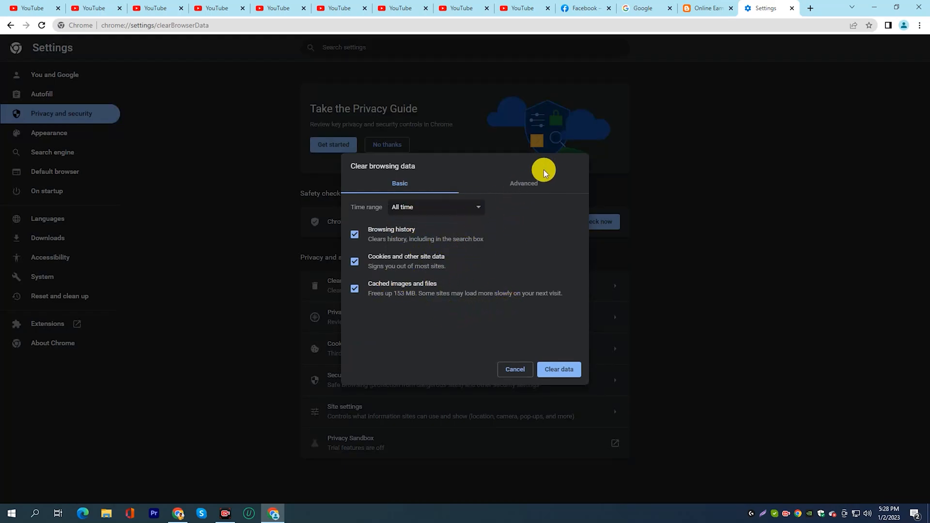
click(524, 184)
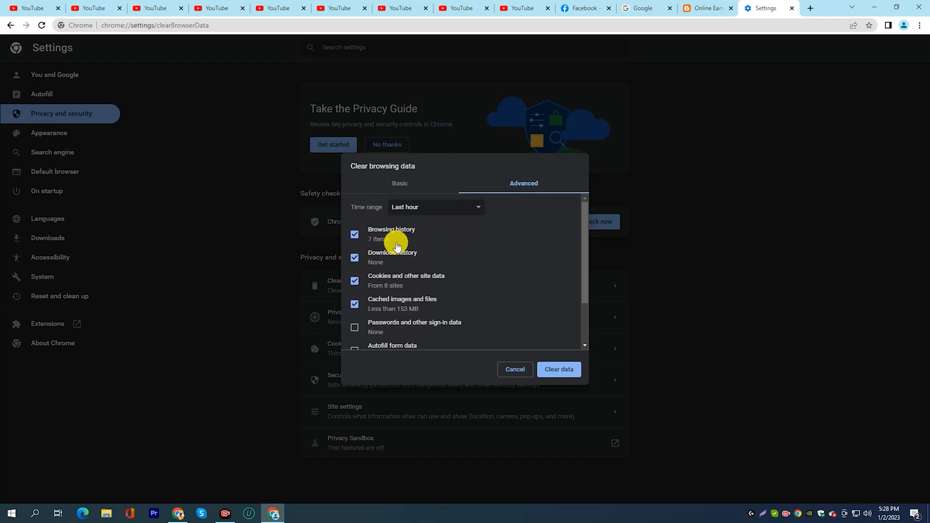
mouse_move(396, 309)
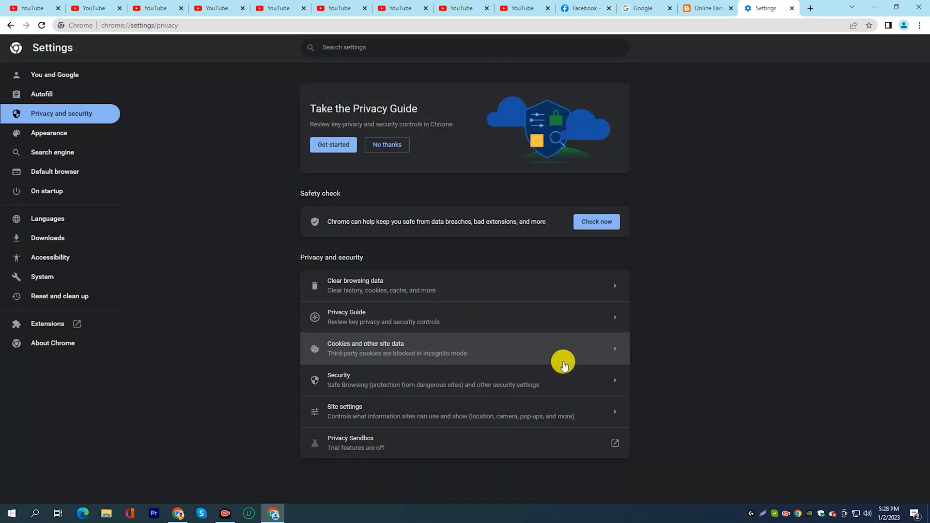
Restore the window and close the duplicate YouTube tabs.
click(759, 7)
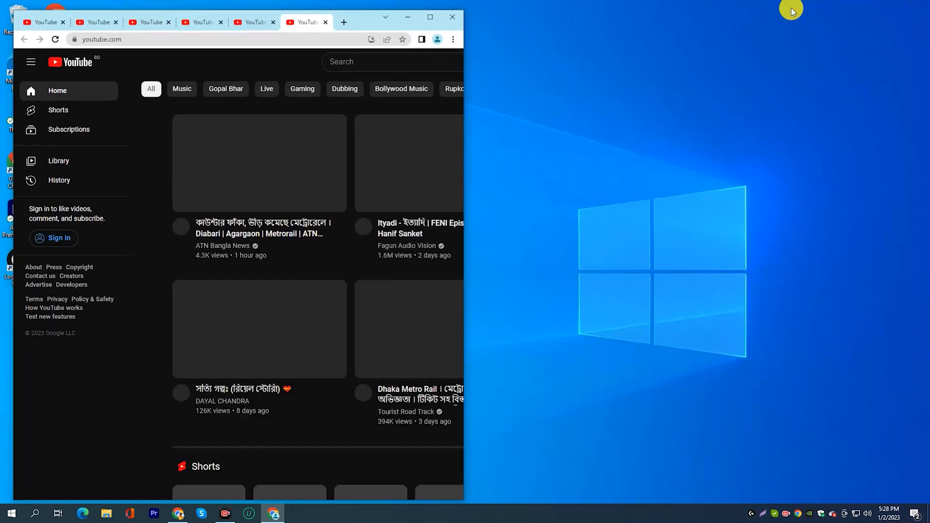
click(430, 17)
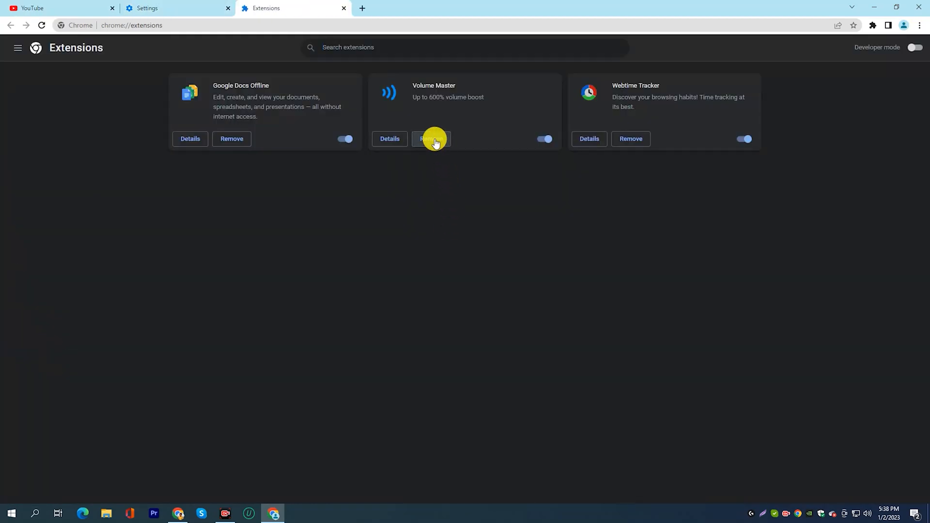
Remove the Volume Master and Webtime Tracker extensions, confirming removal.
click(432, 140)
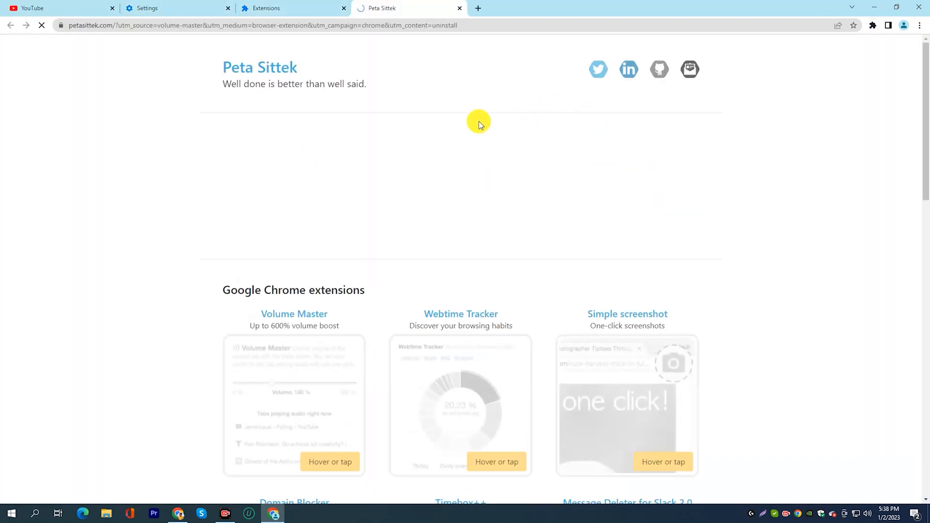
click(267, 8)
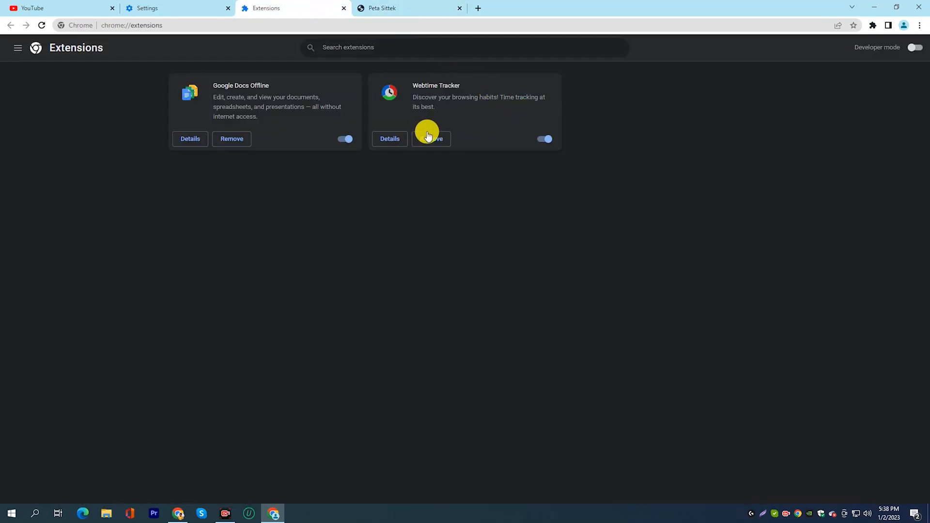
click(431, 140)
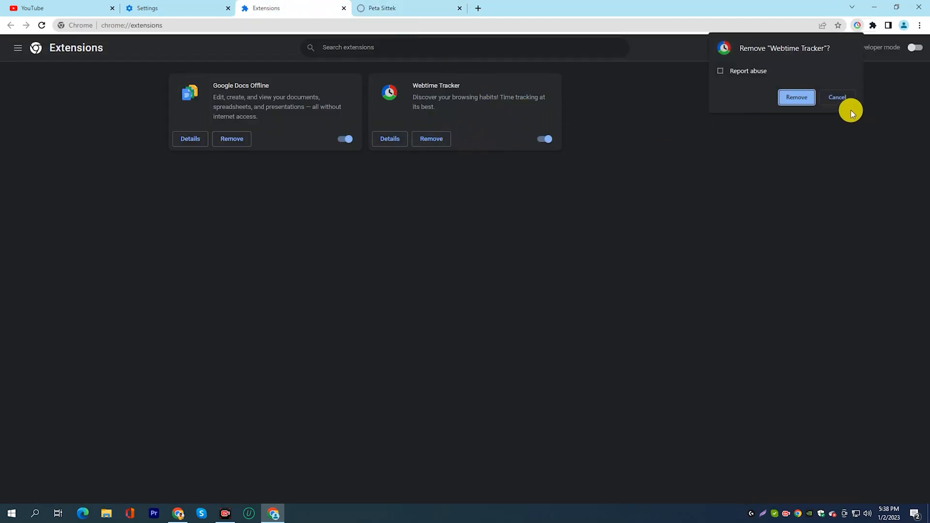
click(796, 97)
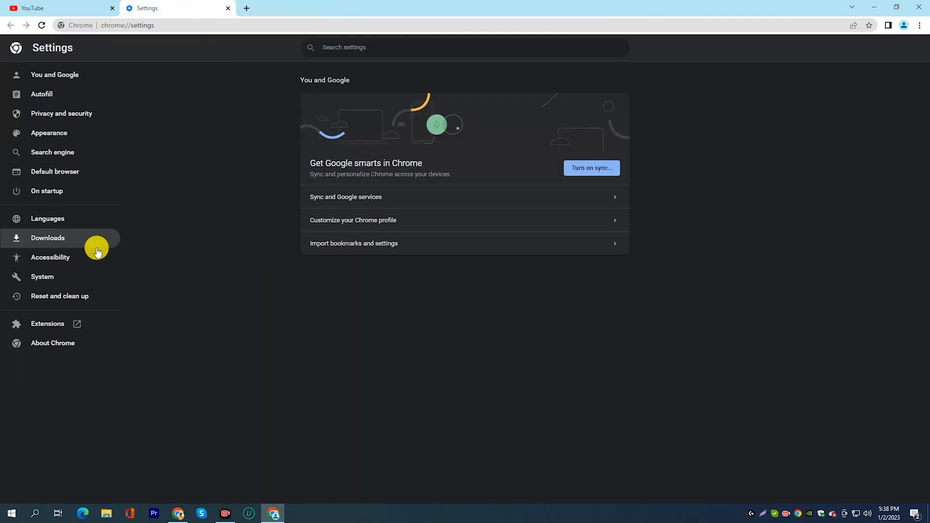
Start the Privacy Guide from Privacy and security and turn on better searches and browsing.
click(62, 113)
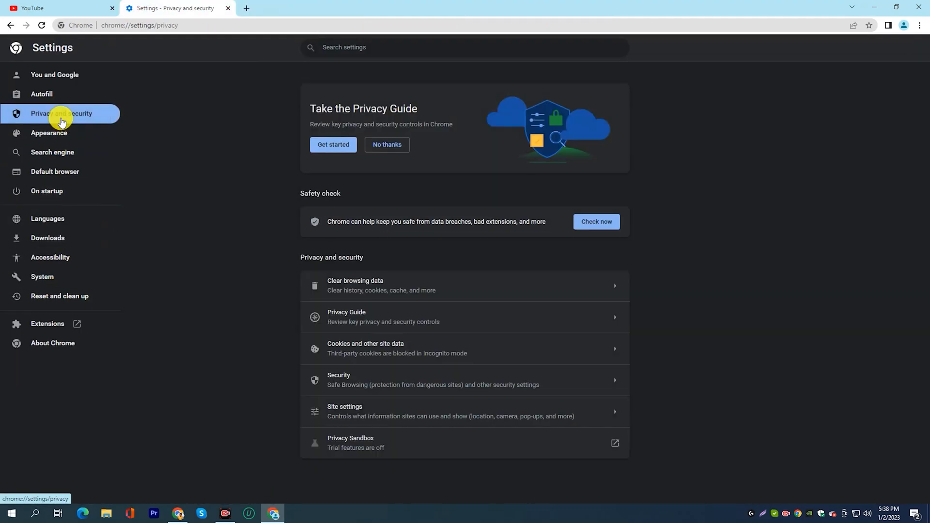
click(333, 145)
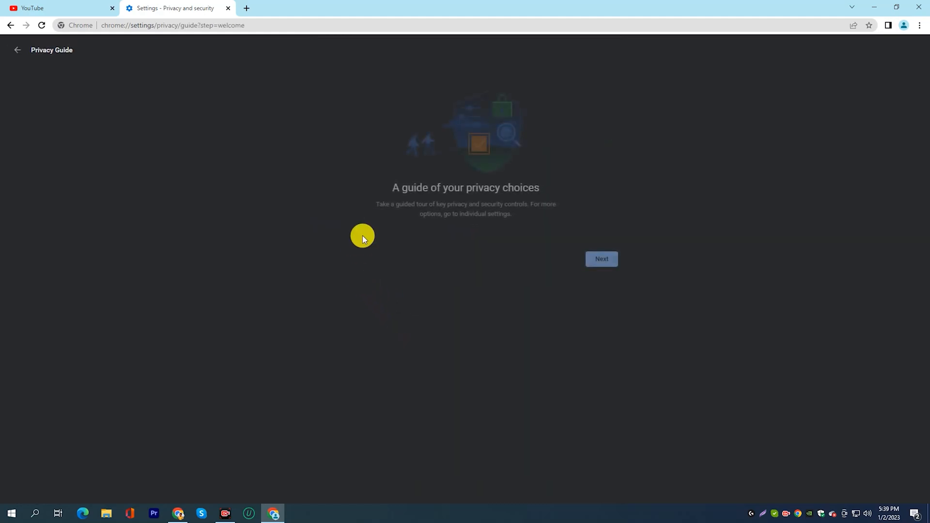
click(600, 258)
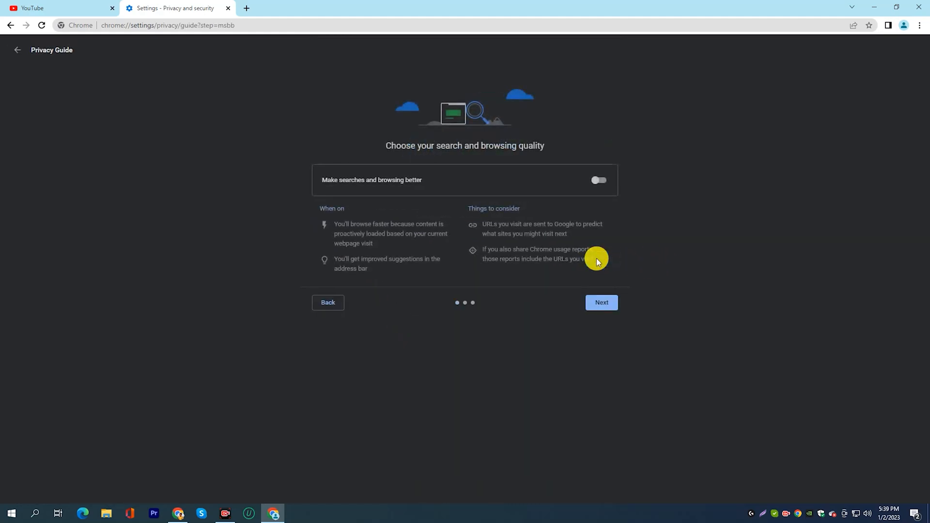
click(599, 180)
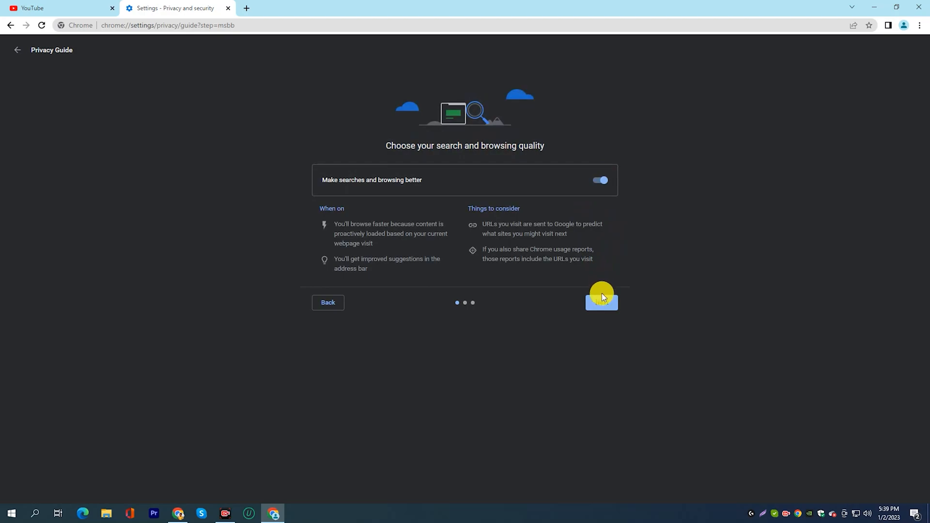
click(602, 301)
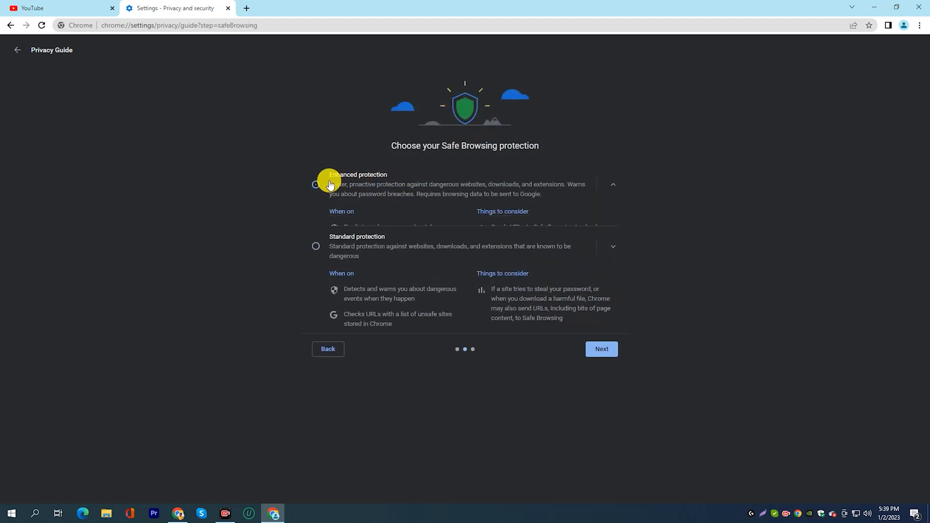
Choose enhanced Safe Browsing, block all third-party cookies and finish the guide.
click(602, 349)
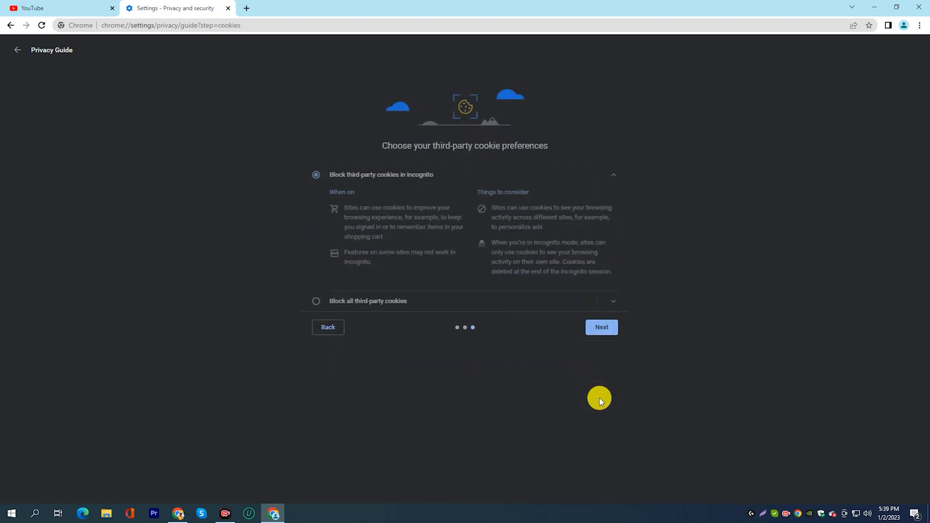
mouse_move(389, 306)
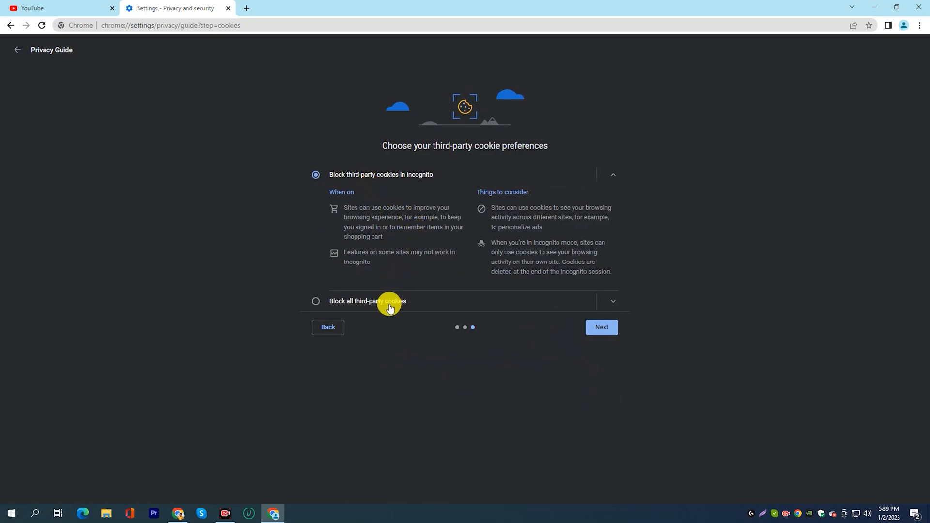
click(316, 301)
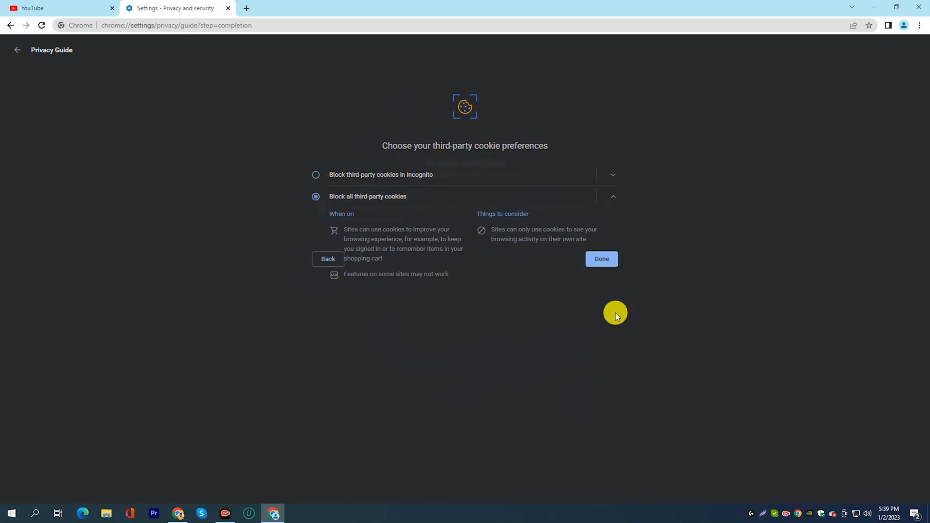
click(602, 258)
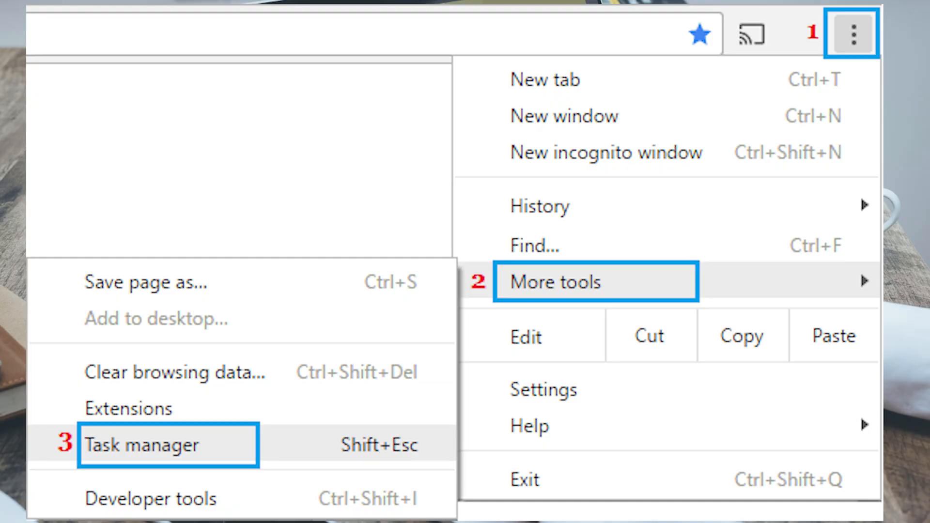
click(146, 445)
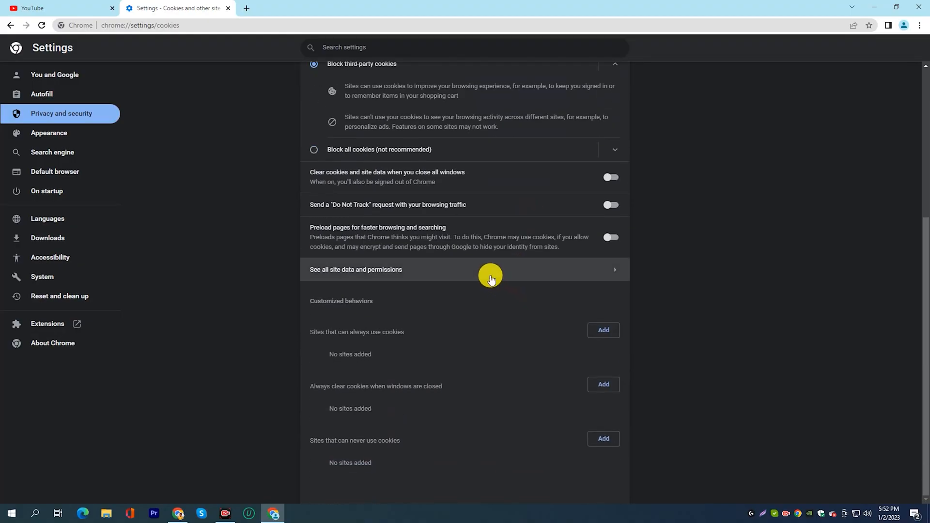
Enable Send a Do Not Track request (confirmed) and Preload pages.
click(611, 204)
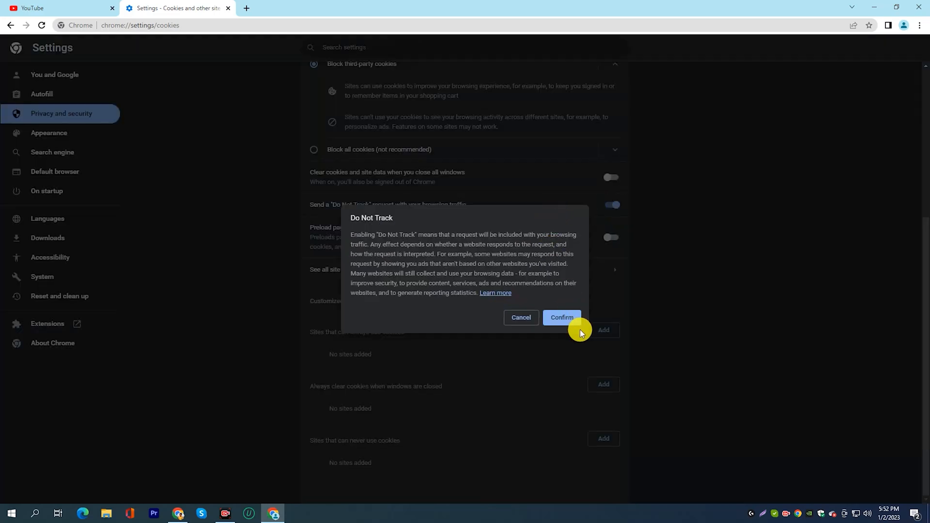
click(562, 317)
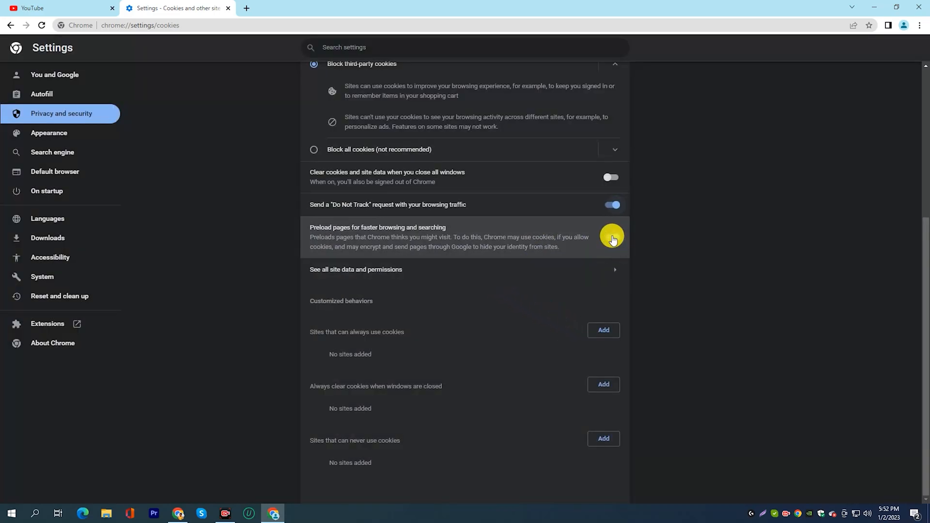
click(612, 238)
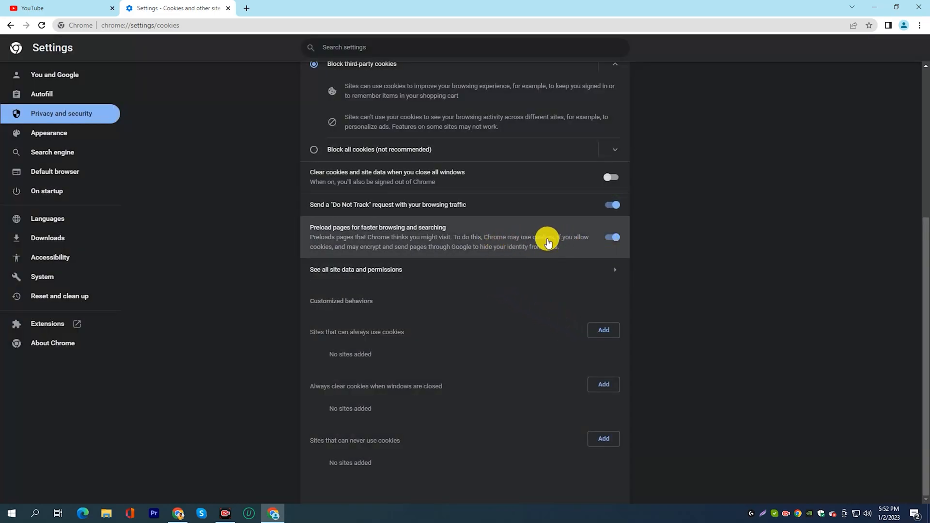
Open a new tab and enter 'opera turbo' in the Google search box.
click(247, 8)
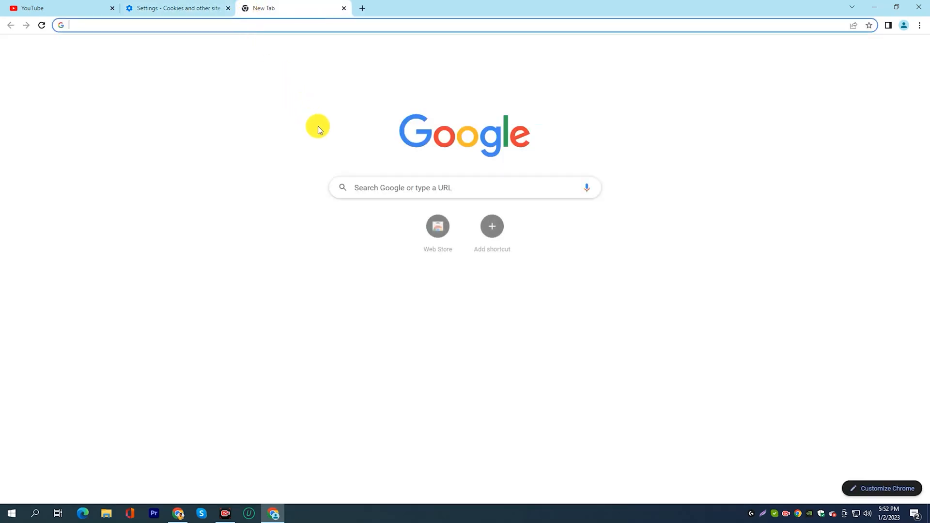
click(420, 188)
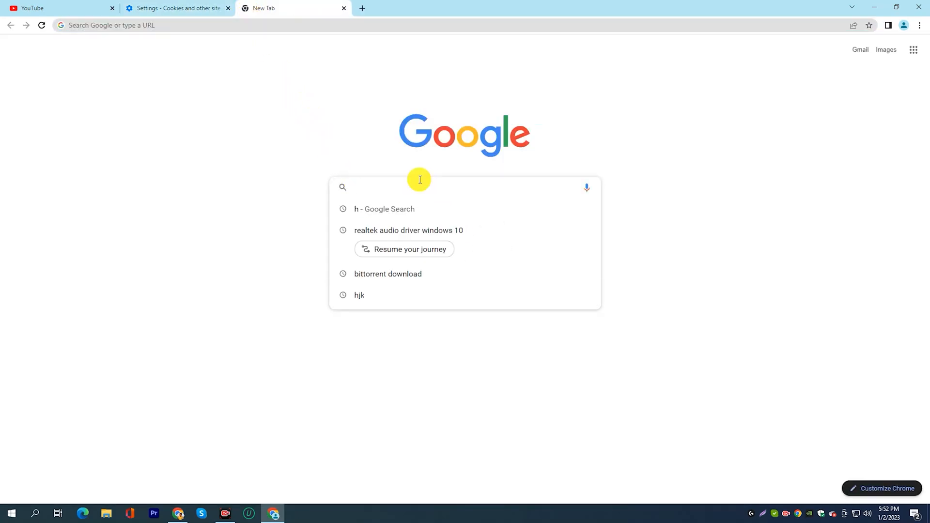
text(opera turbo)
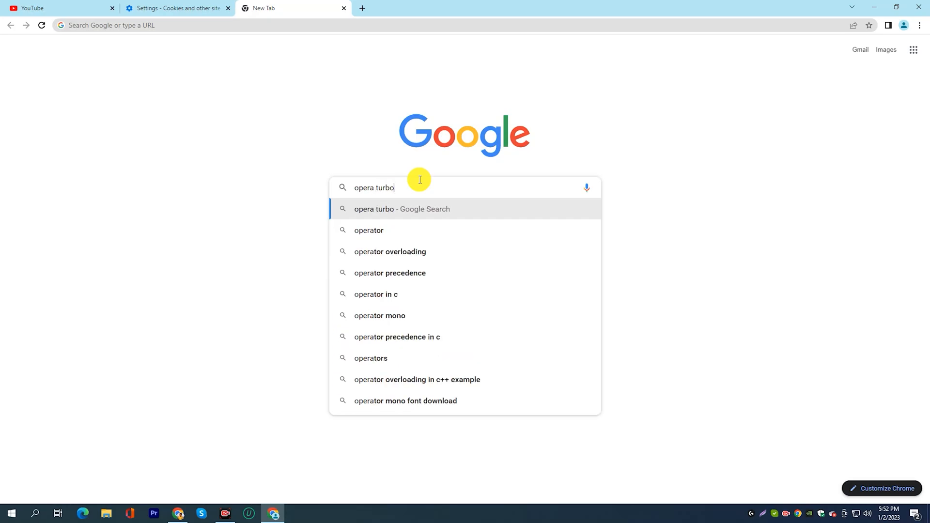